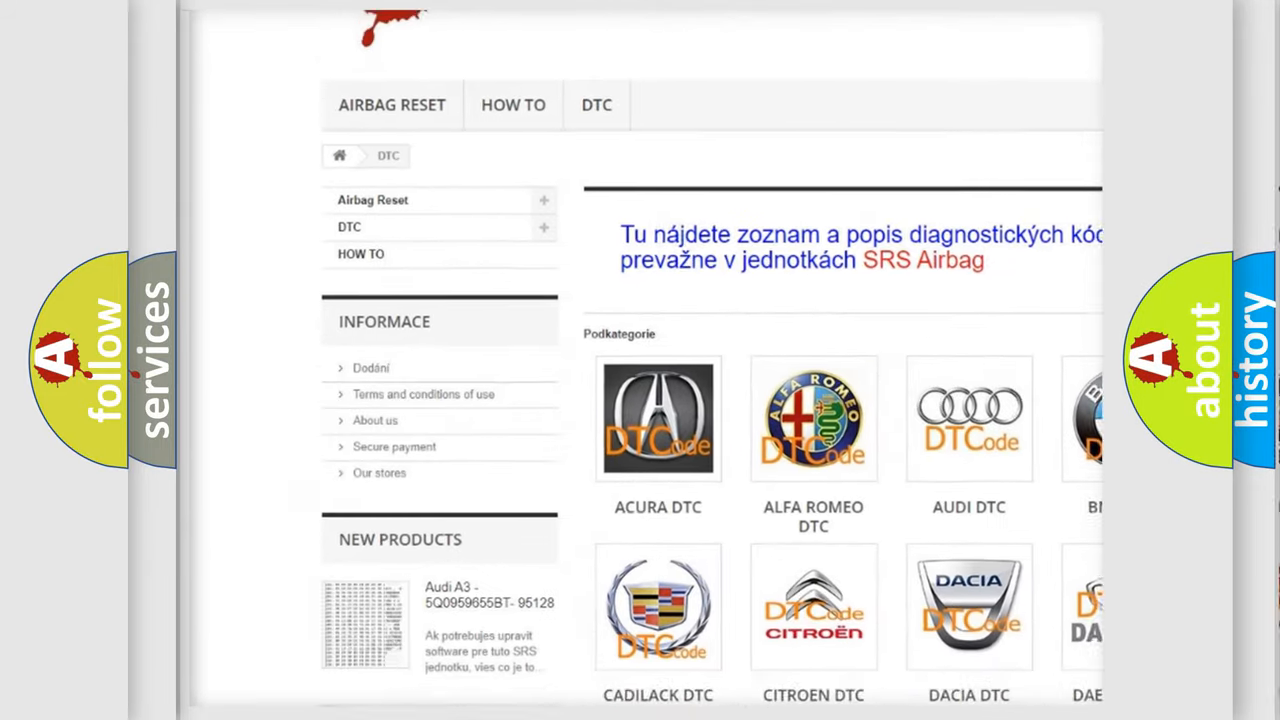
scroll(down, 3)
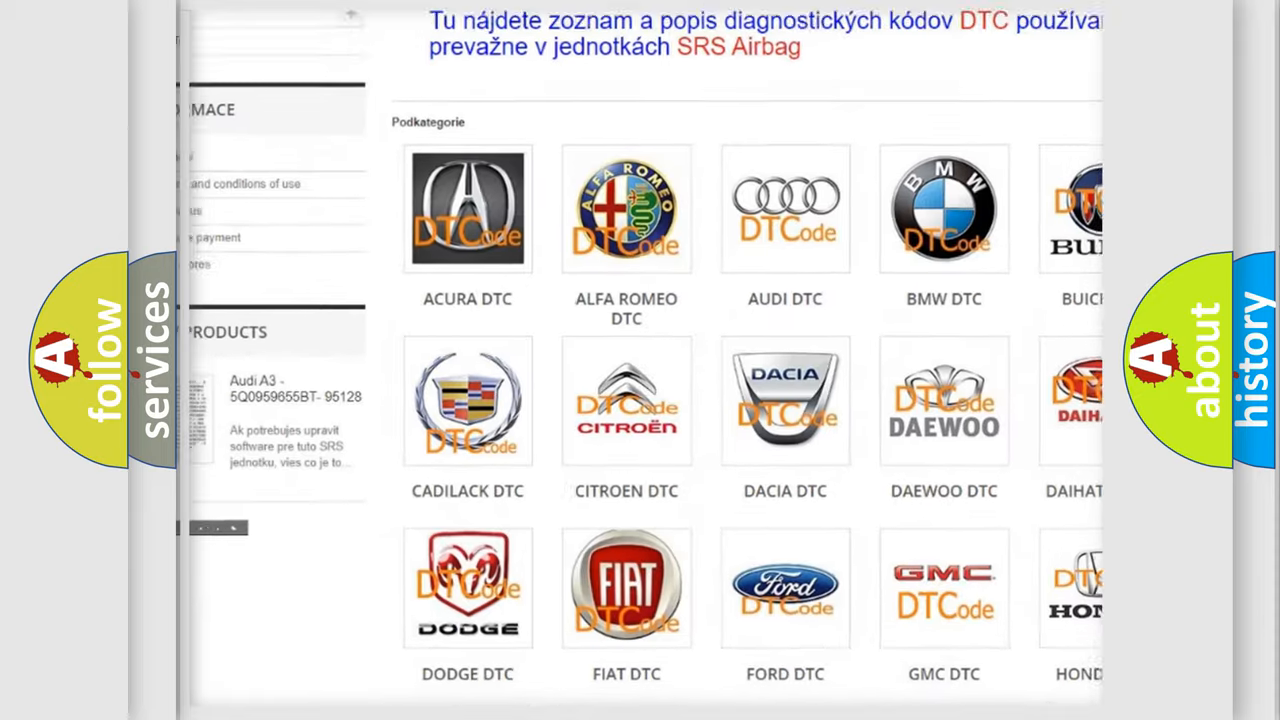
scroll(down, 3)
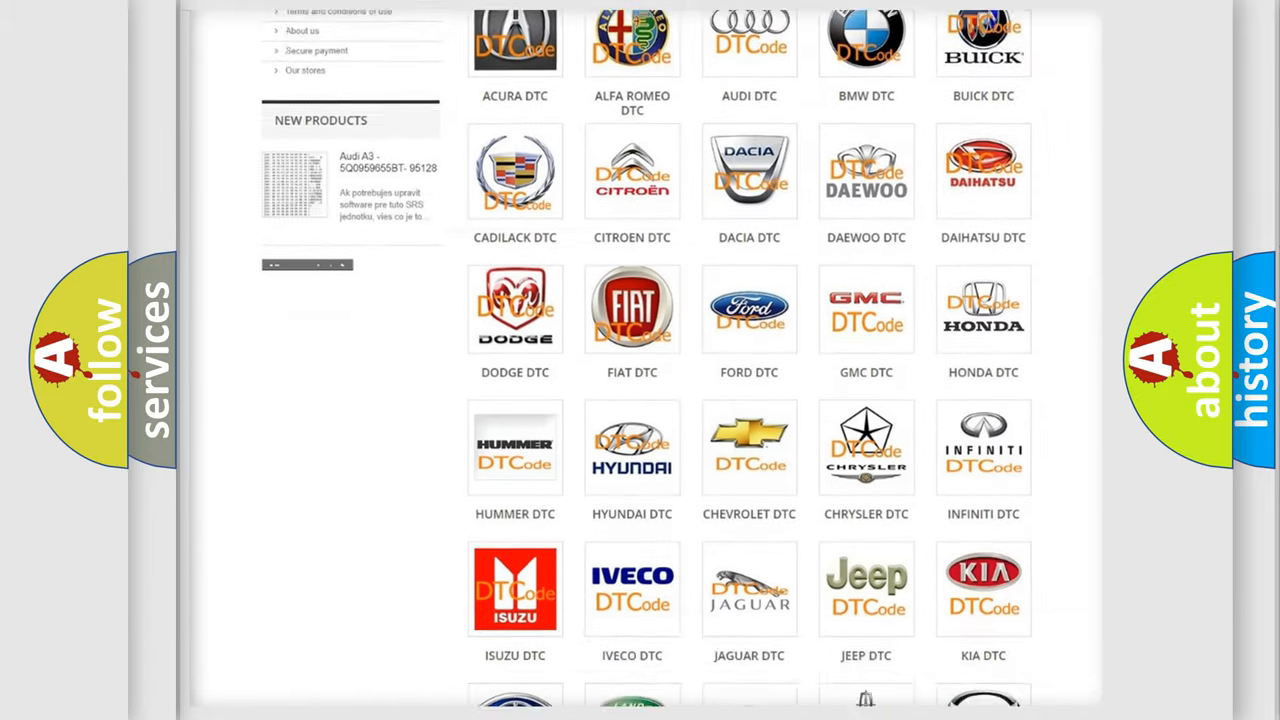
scroll(down, 3)
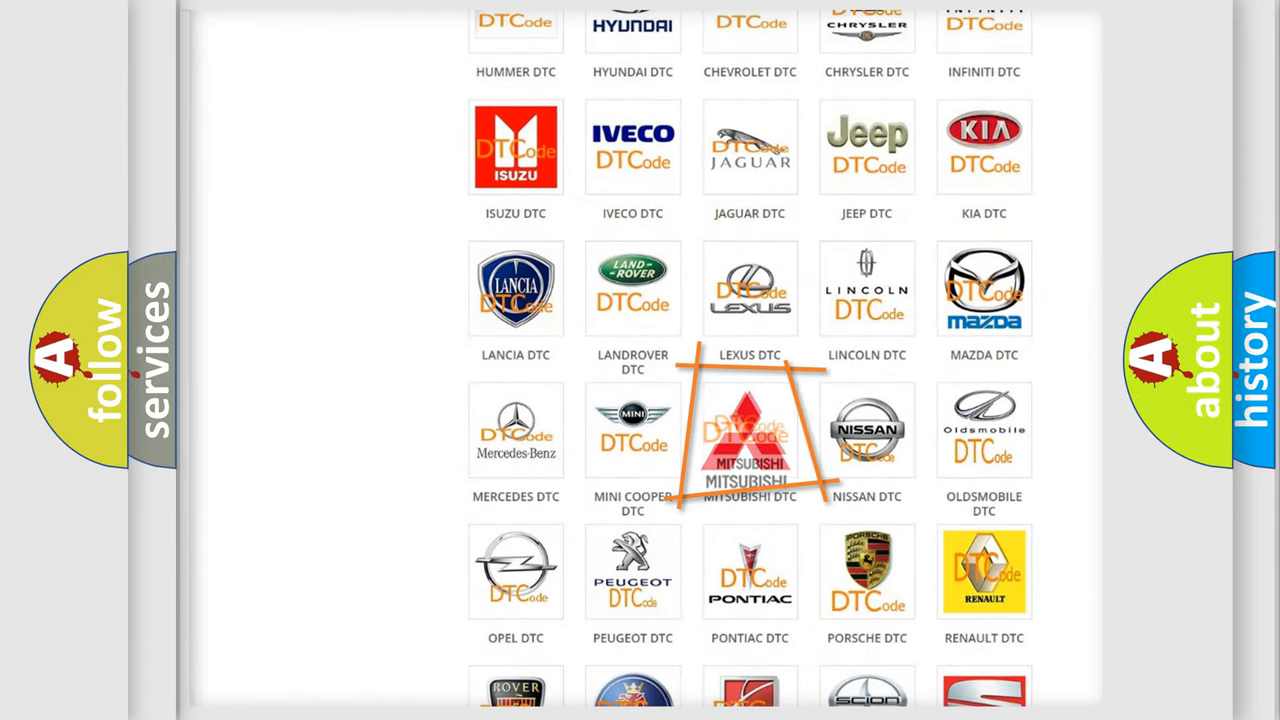